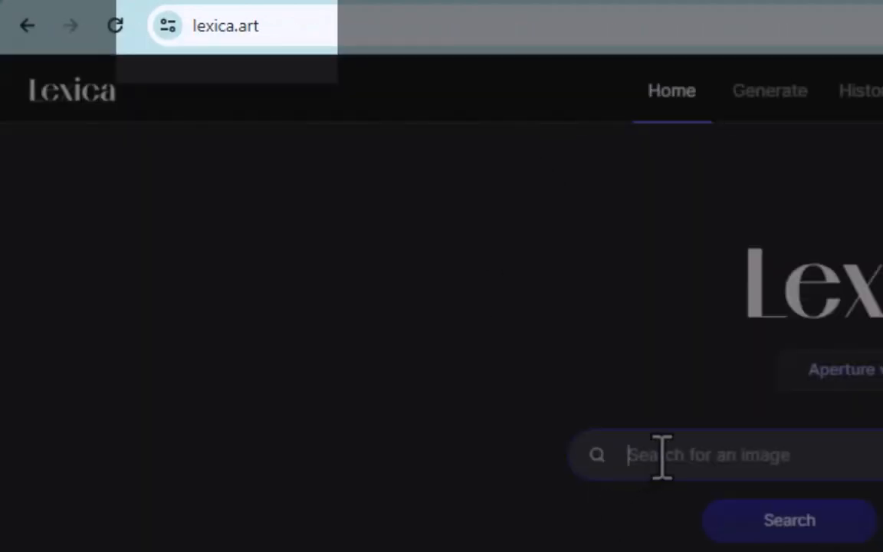
Search Lexica for 'anime character boy' and browse the image results.
text(anime)
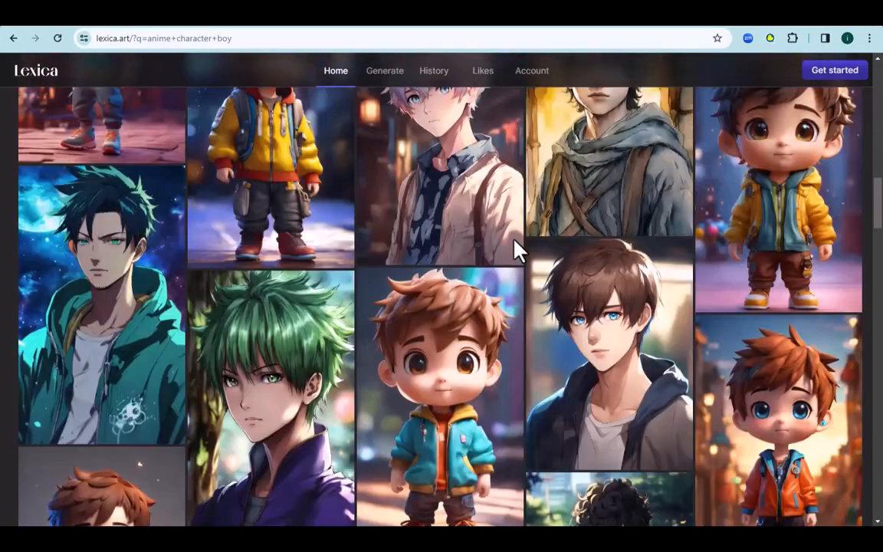
scroll(down, 3)
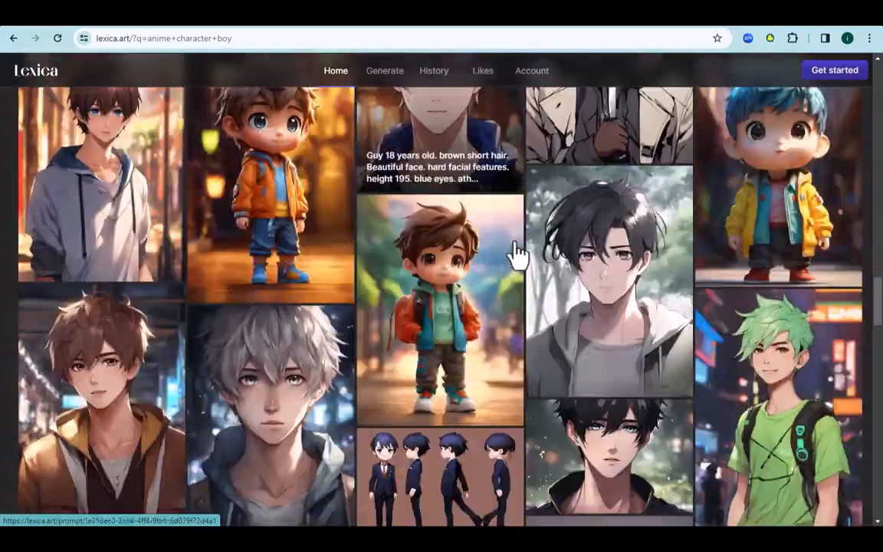
scroll(down, 3)
text(anime studio)
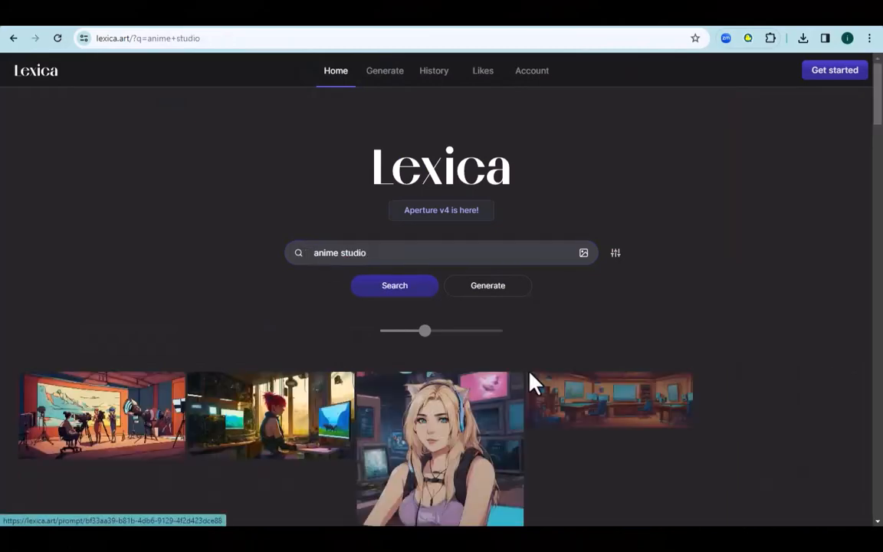
Scroll through the Lexica 'anime studio' image results.
scroll(down, 3)
text(erase b)
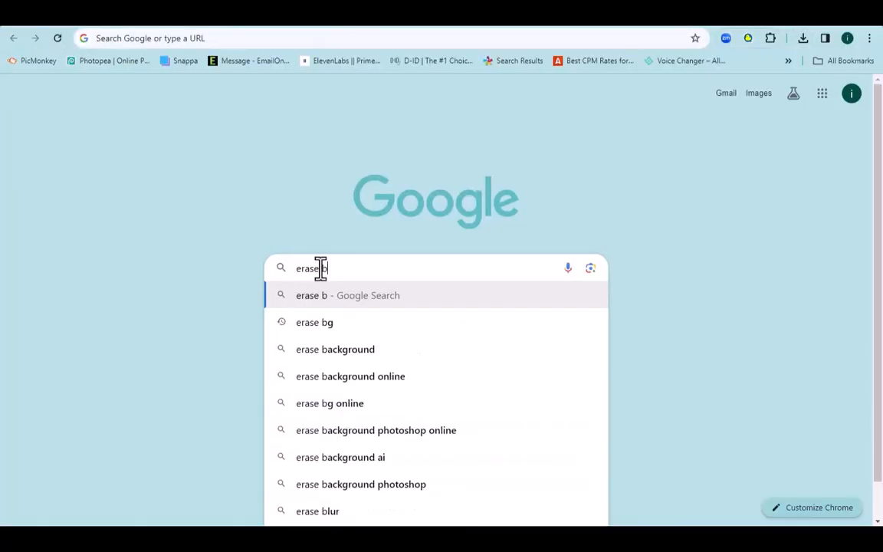
Reach Erase.bg via a Google 'erase bg' search and start an image upload.
click(314, 322)
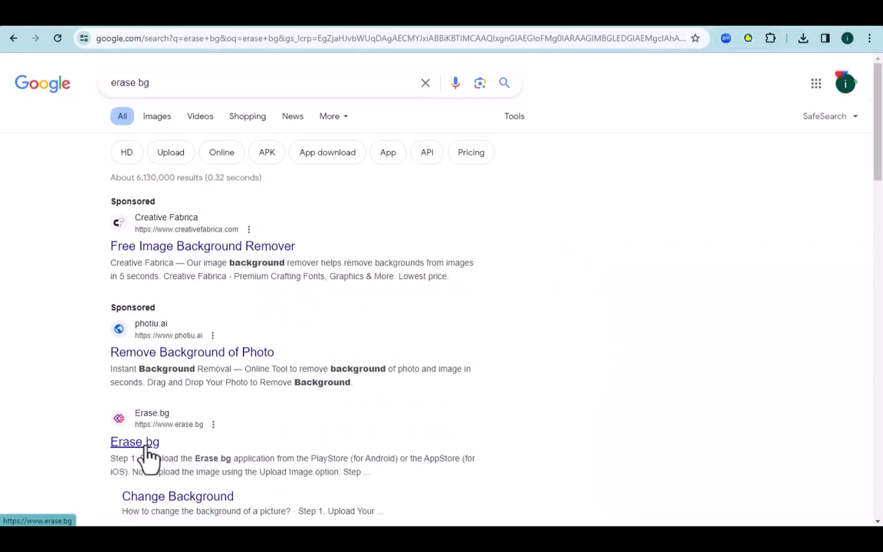
click(135, 441)
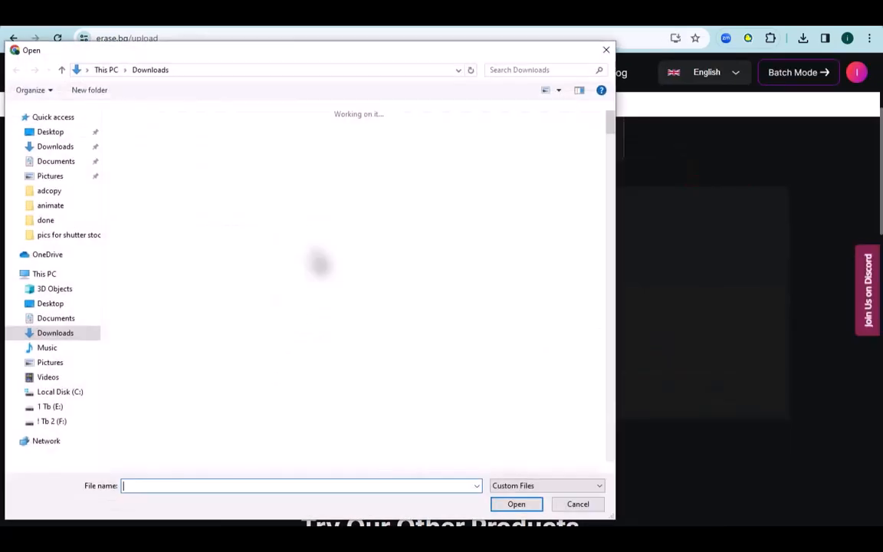
click(516, 504)
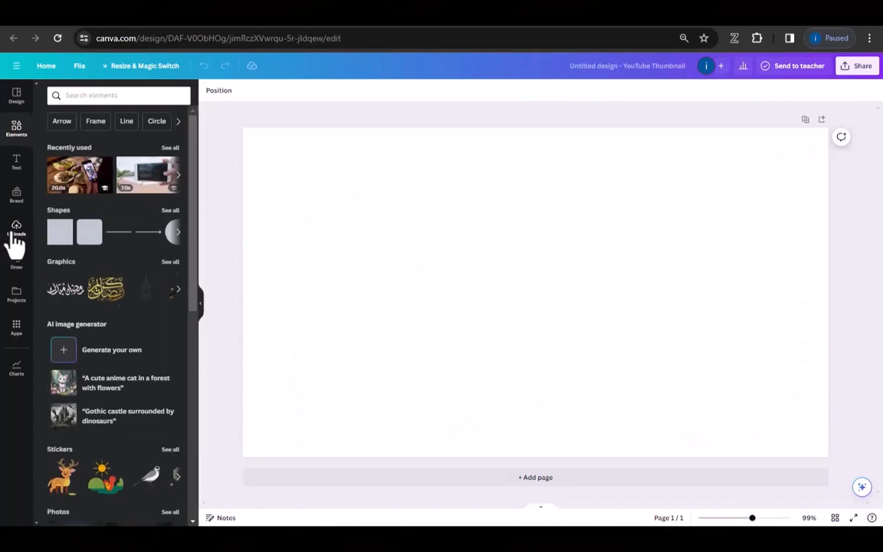
Arrange the uploaded images so the laptop sits on the desk beside the microphone.
click(16, 228)
text(mic)
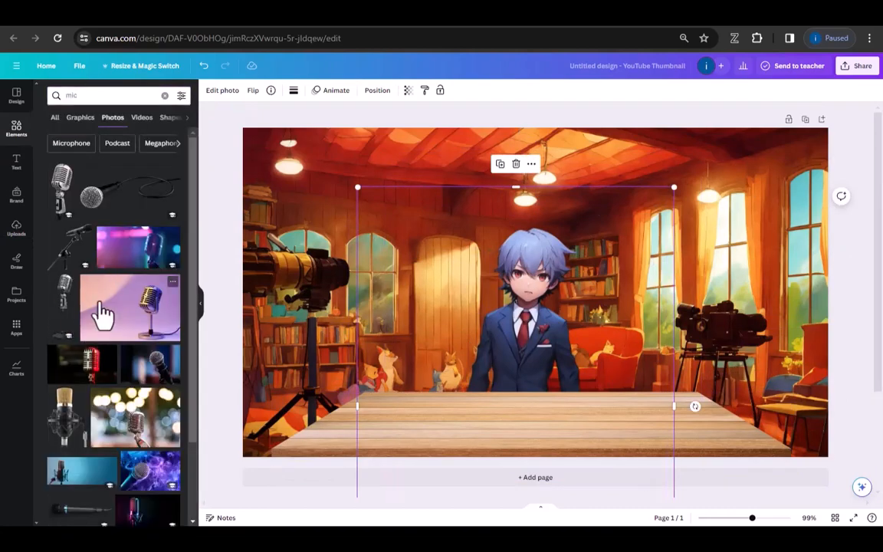
scroll(down, 3)
text(lcd monitor)
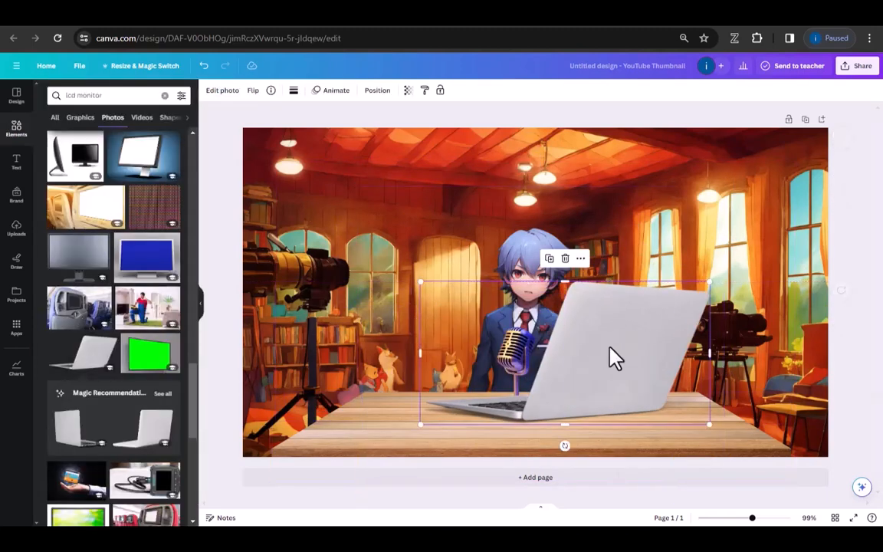
drag(613, 356, 678, 368)
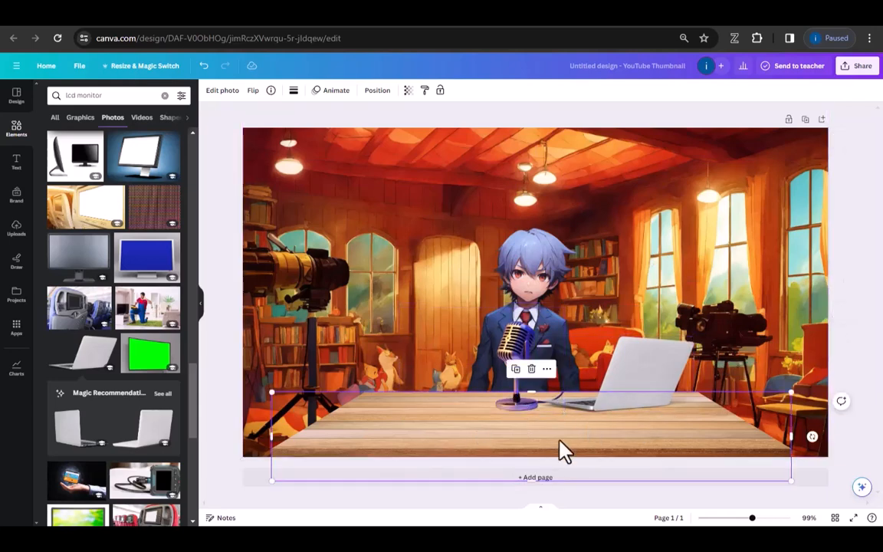
Download the finished studio thumbnail design via Share.
click(863, 65)
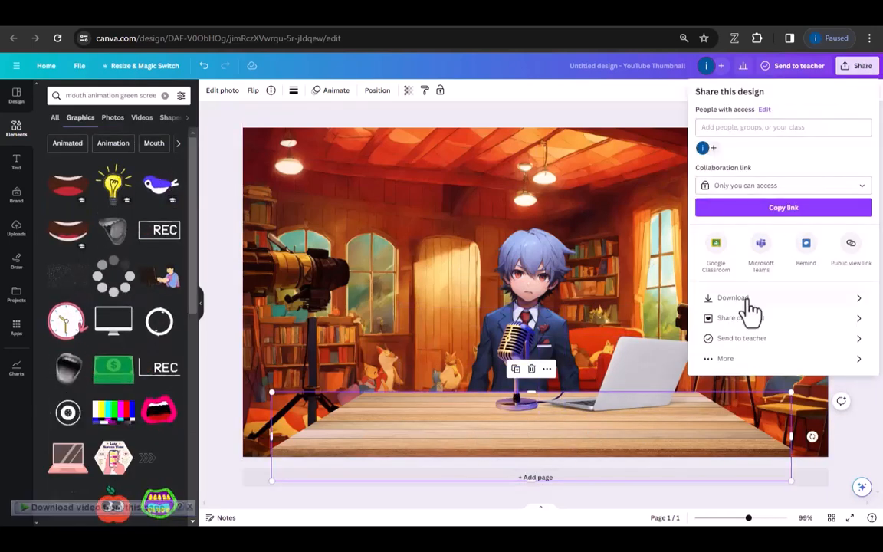
click(733, 298)
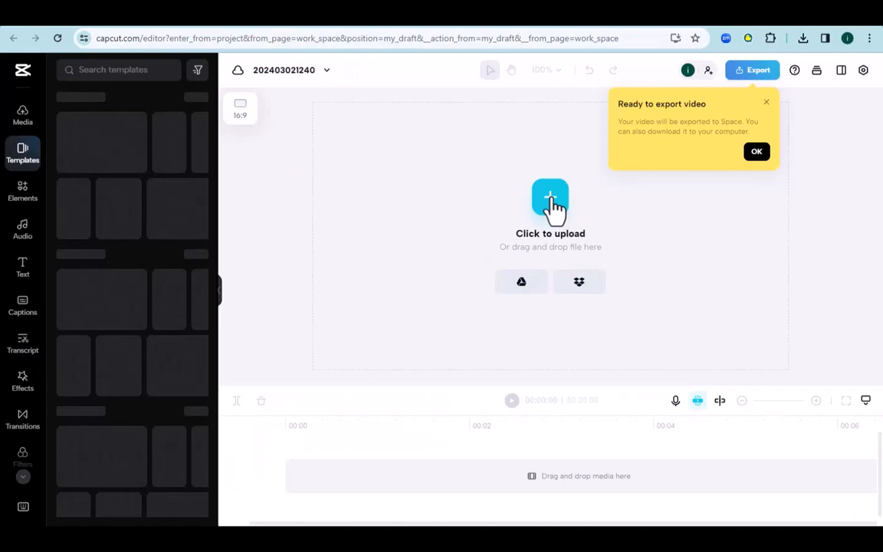
Upload the Canva studio PNG and the mouth animation green screen MP4 into CapCut Media.
click(22, 115)
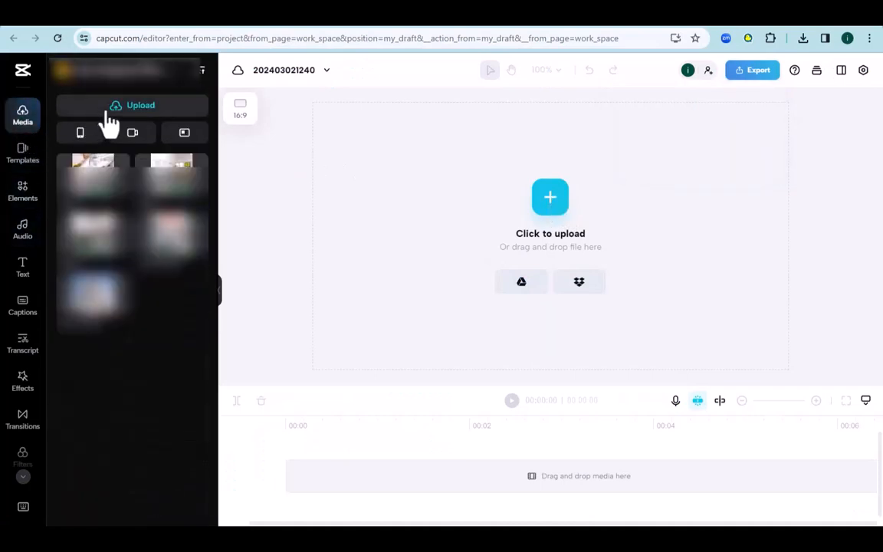
click(141, 105)
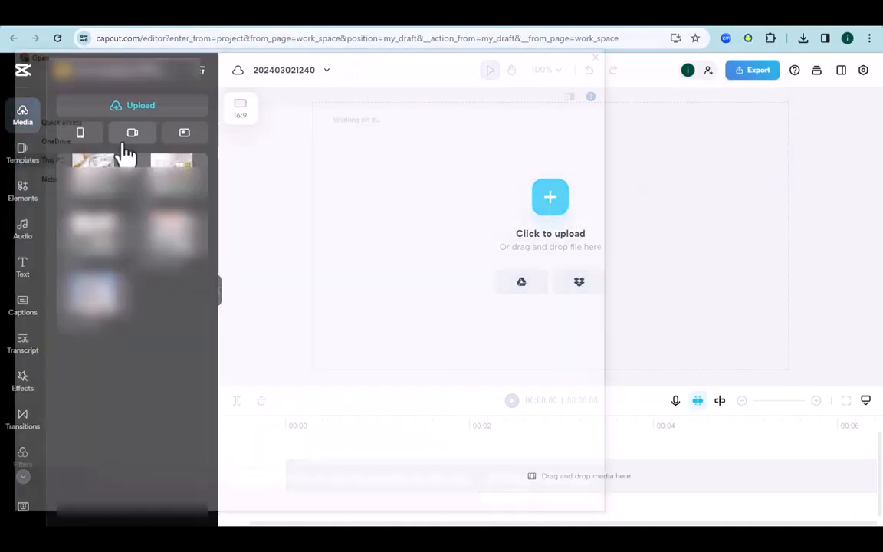
click(550, 198)
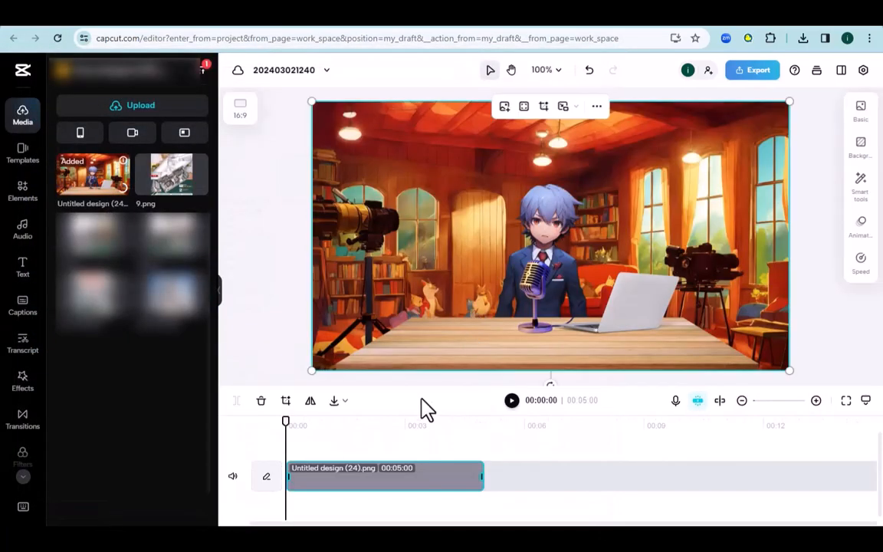
click(140, 105)
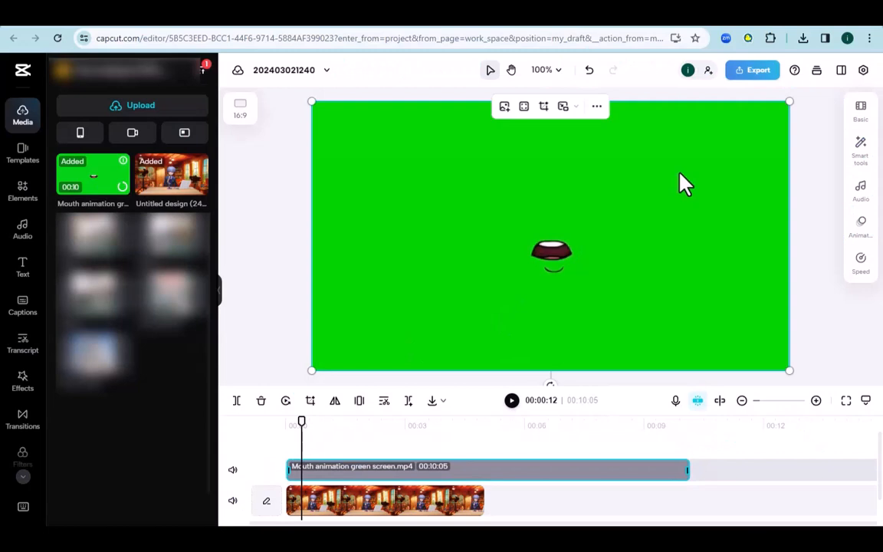
Remove the mouth clip's green background with Smart tools and shrink it onto the boy's face.
click(861, 149)
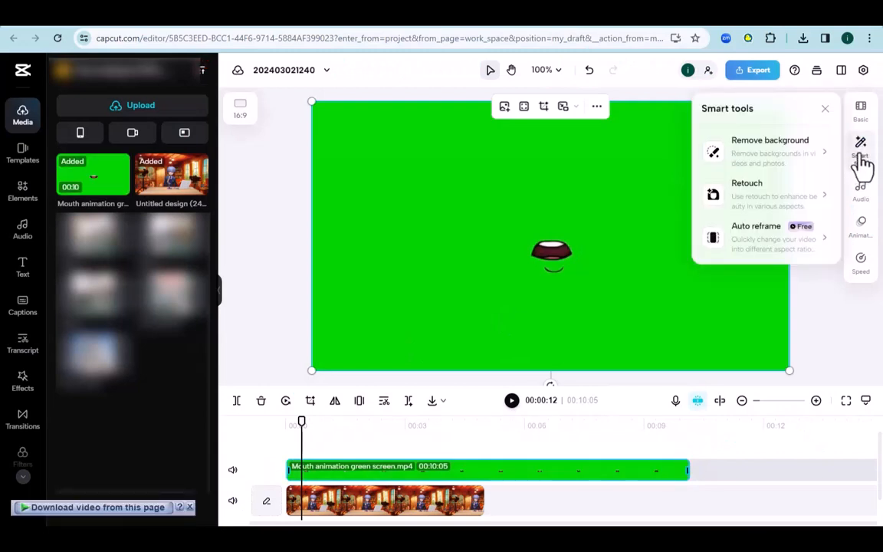
click(770, 146)
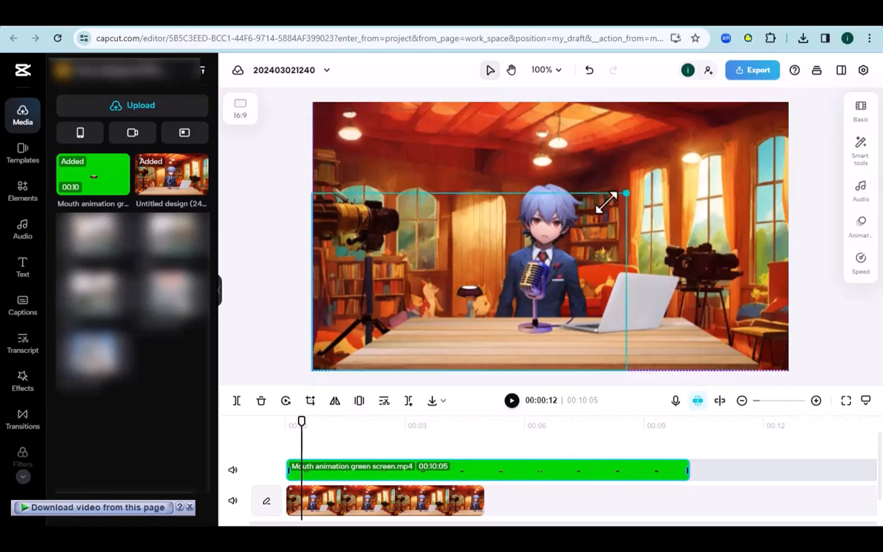
drag(626, 194, 546, 231)
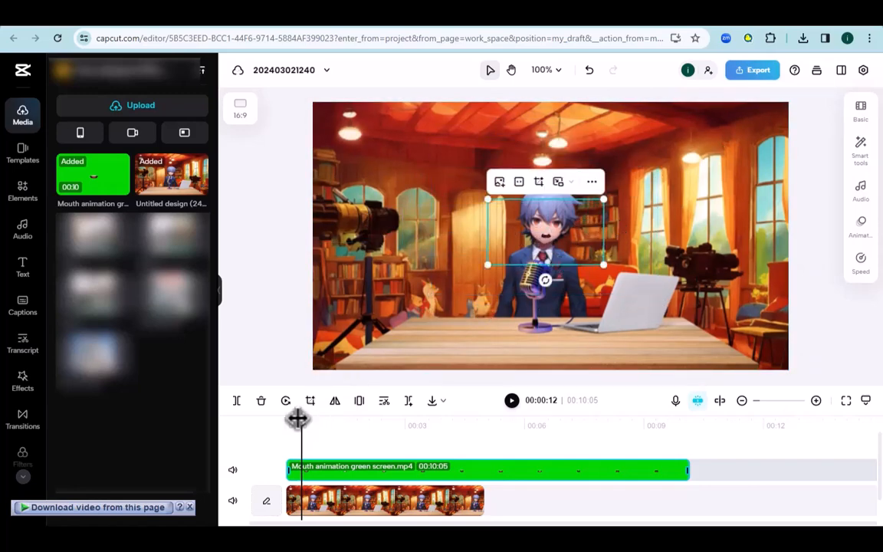
click(511, 400)
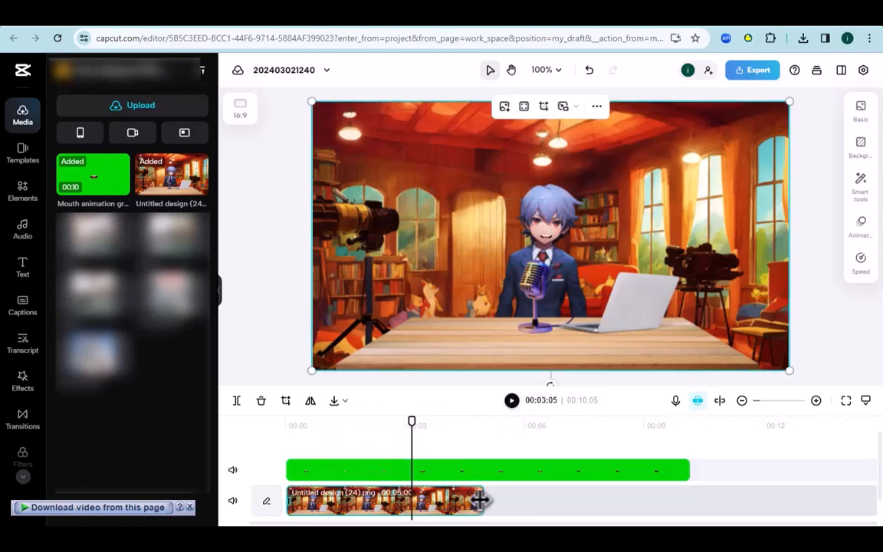
Extend the studio image to 00:10:05 and bring up the Export settings.
click(333, 400)
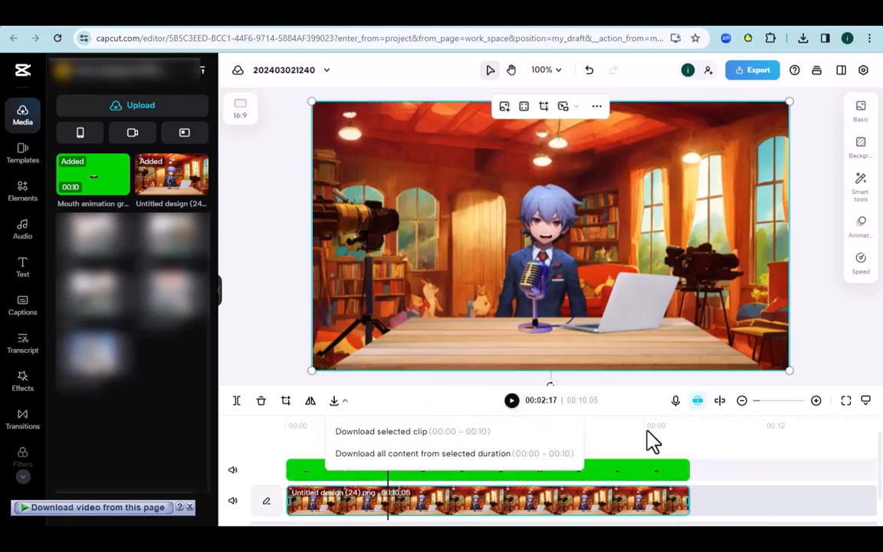
click(757, 70)
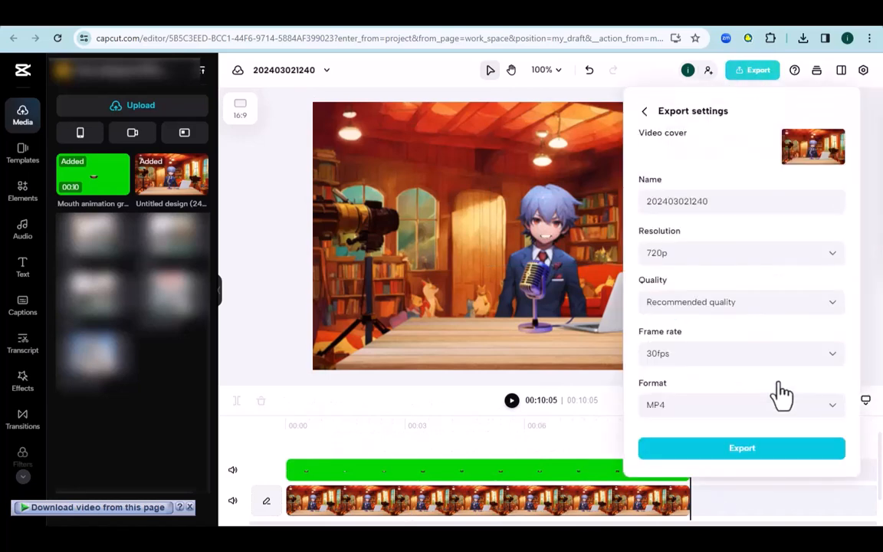